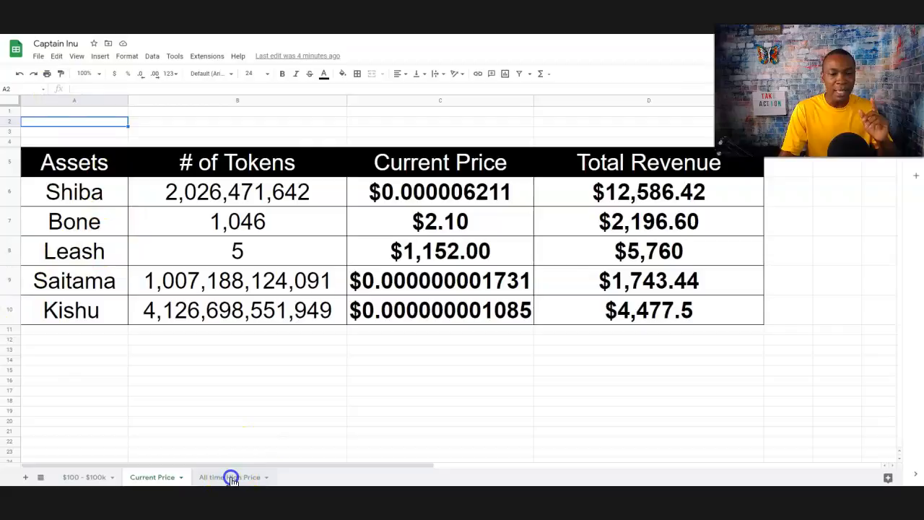
Step: Flip between the Current Price and All time High Price sheets, ending on All time High Price
click(229, 476)
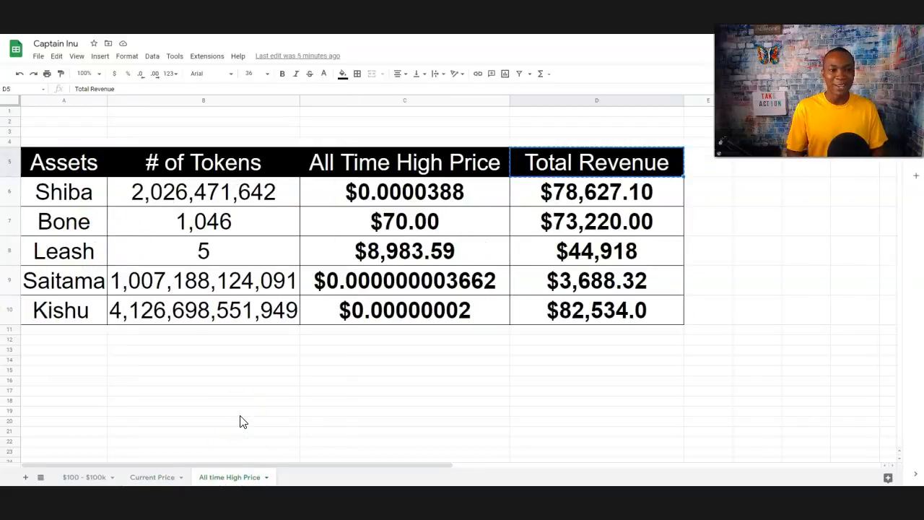
click(151, 476)
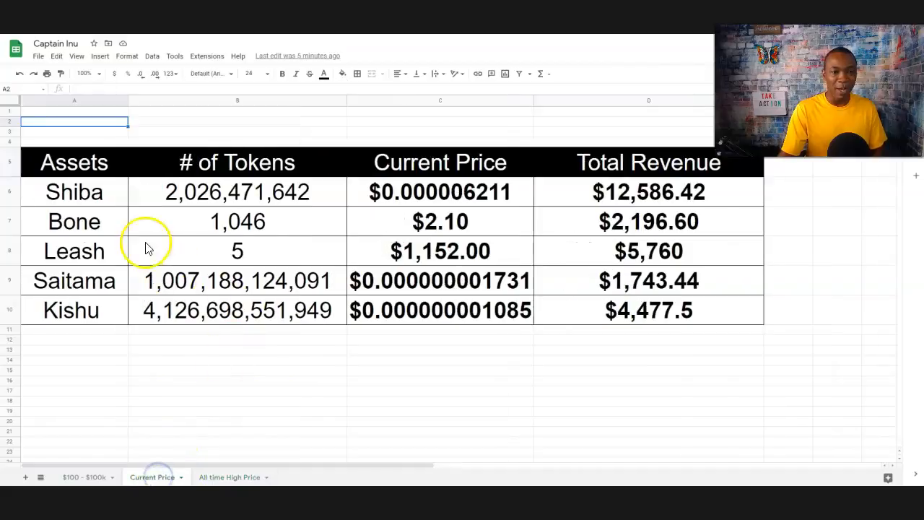
mouse_move(642, 205)
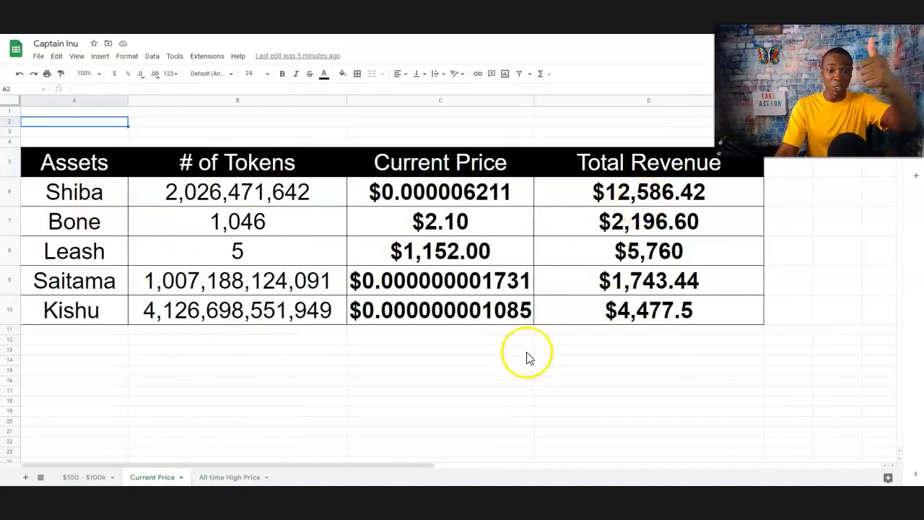
mouse_move(238, 479)
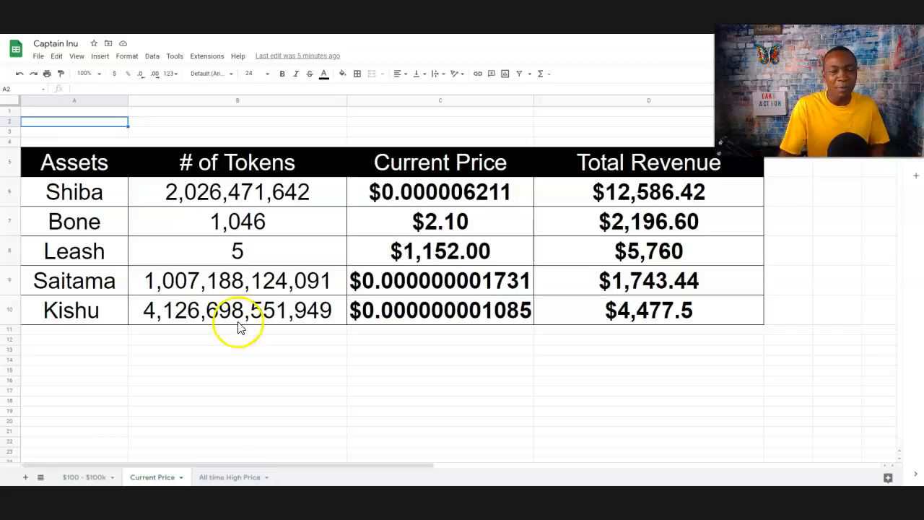
mouse_move(231, 473)
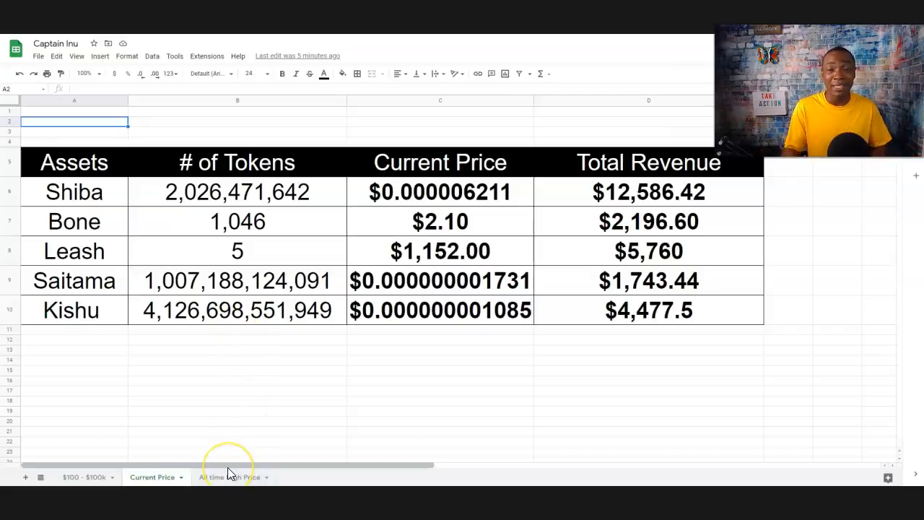
mouse_move(229, 469)
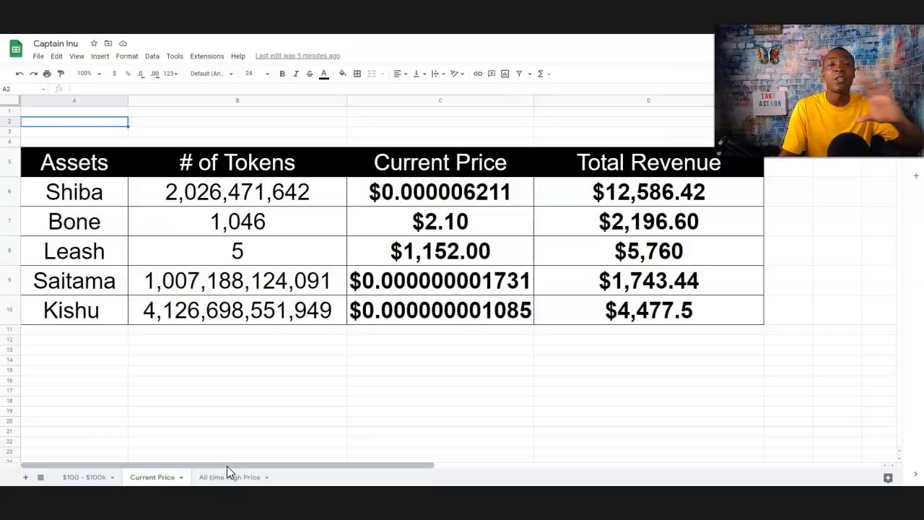
click(230, 476)
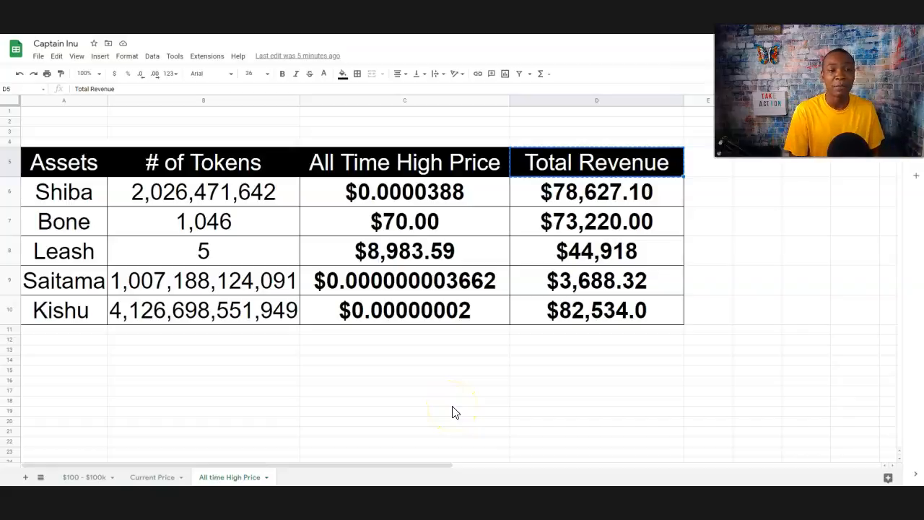
mouse_move(724, 292)
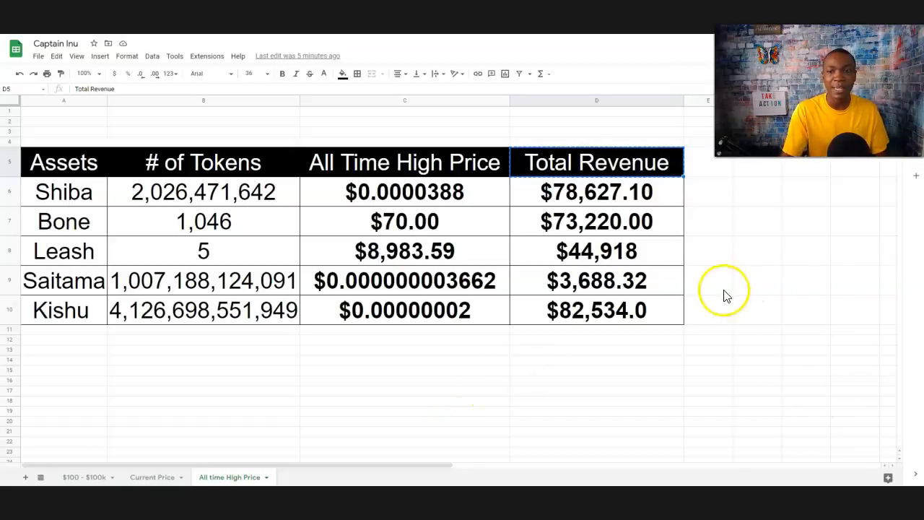
mouse_move(612, 228)
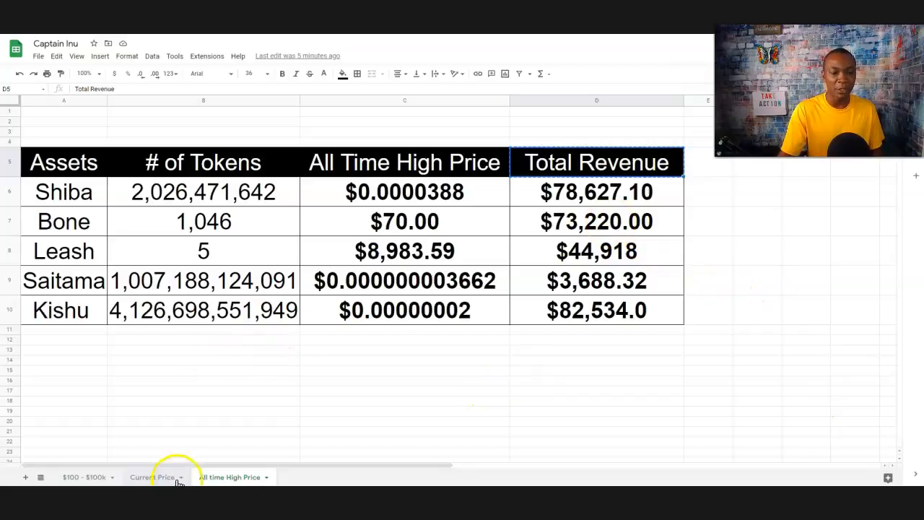
click(151, 477)
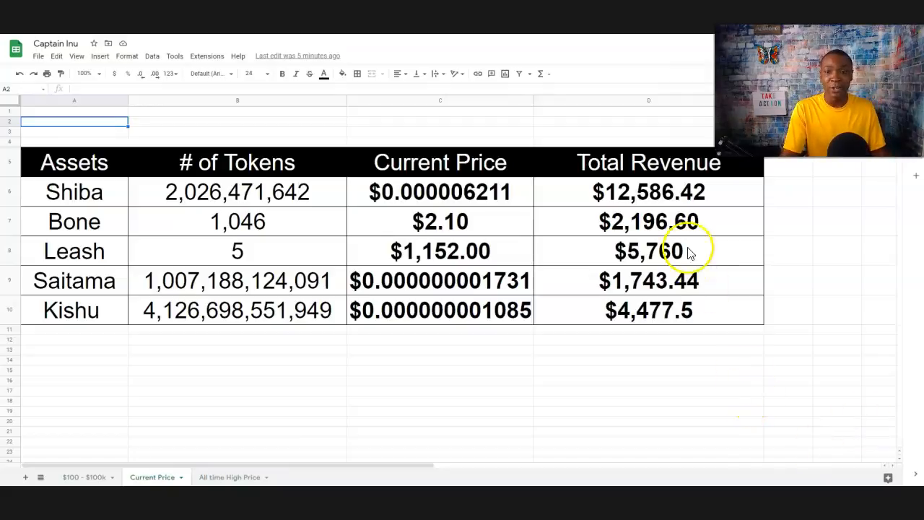
mouse_move(488, 234)
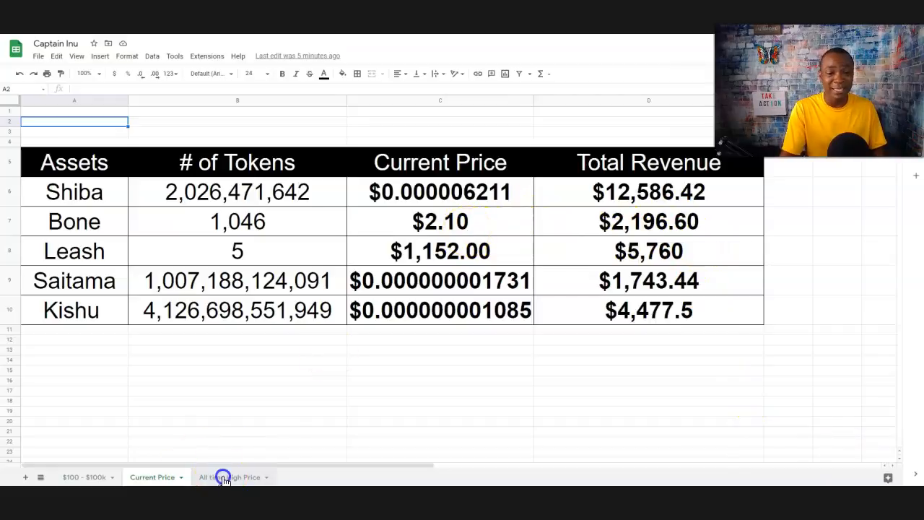
click(230, 476)
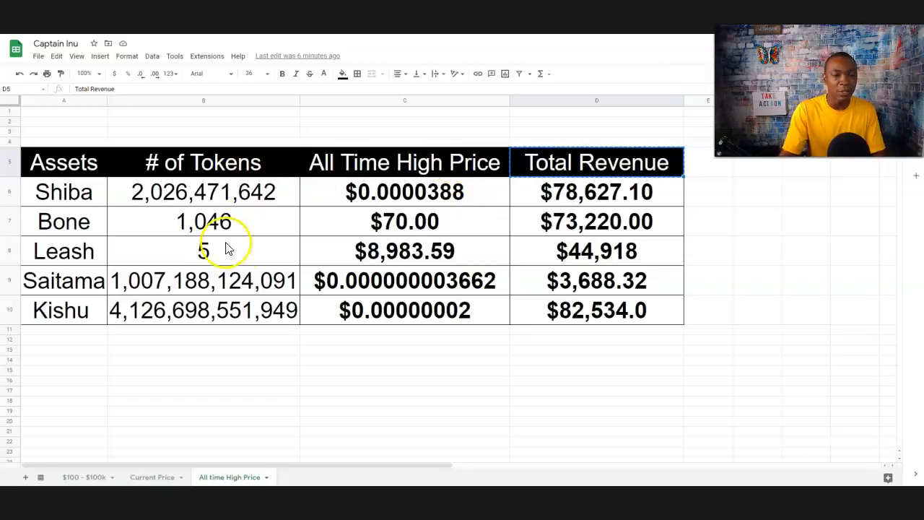
mouse_move(613, 263)
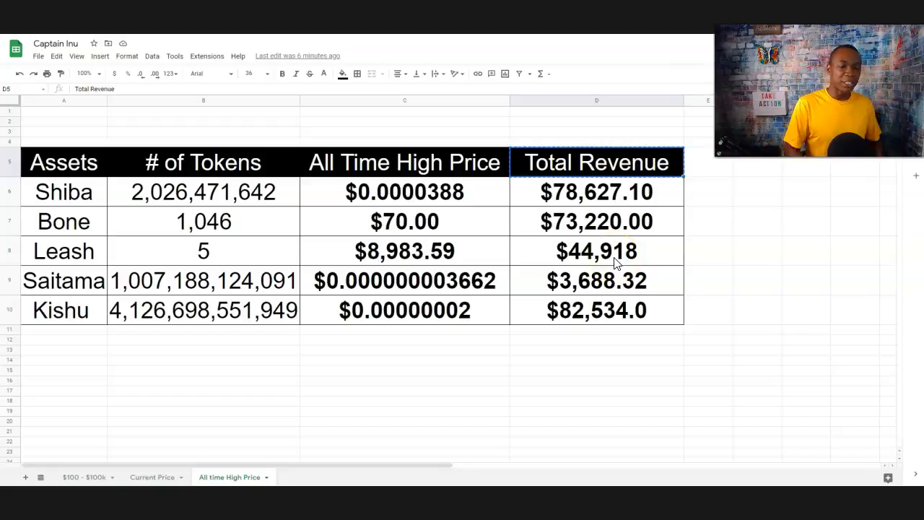
mouse_move(496, 248)
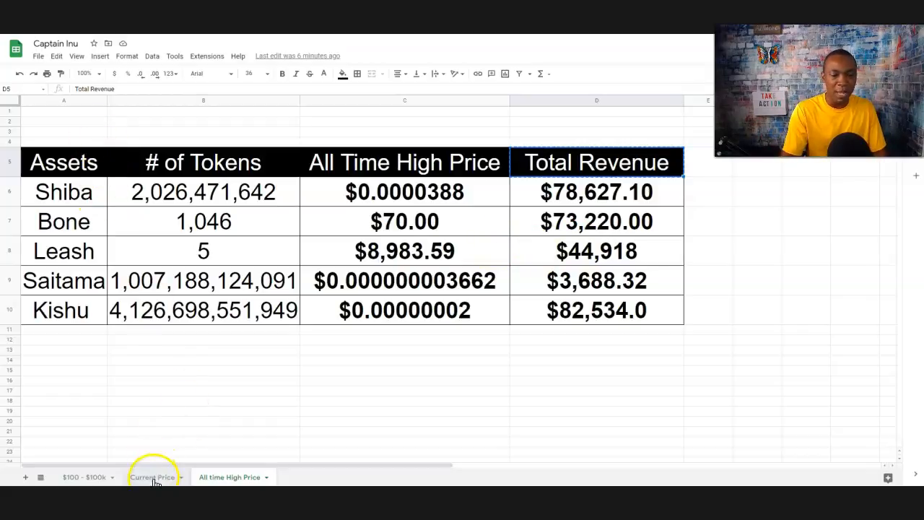
Step: Switch back to the Current Price sheet showing holdings at current prices
click(151, 476)
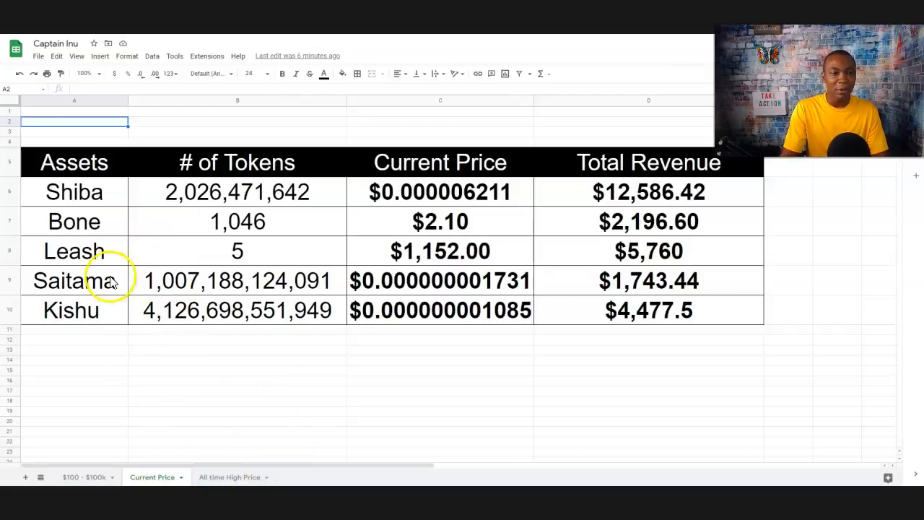
mouse_move(153, 364)
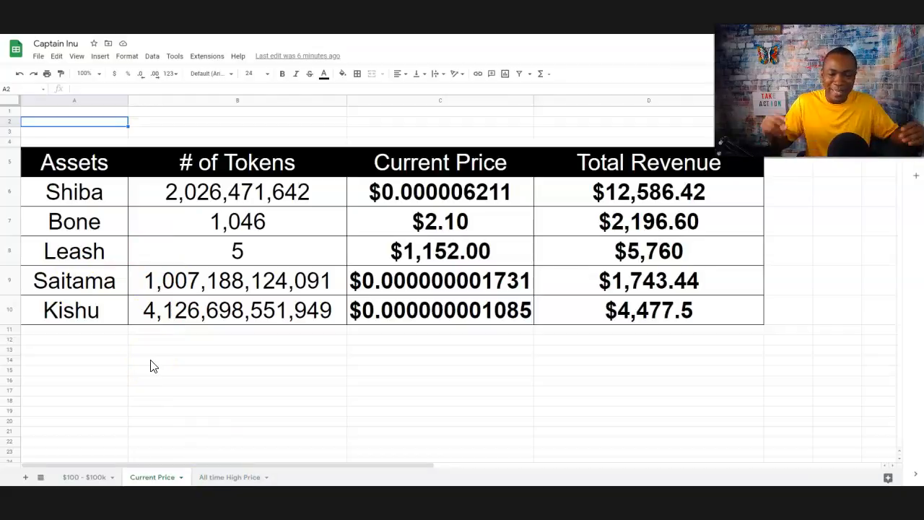
mouse_move(161, 263)
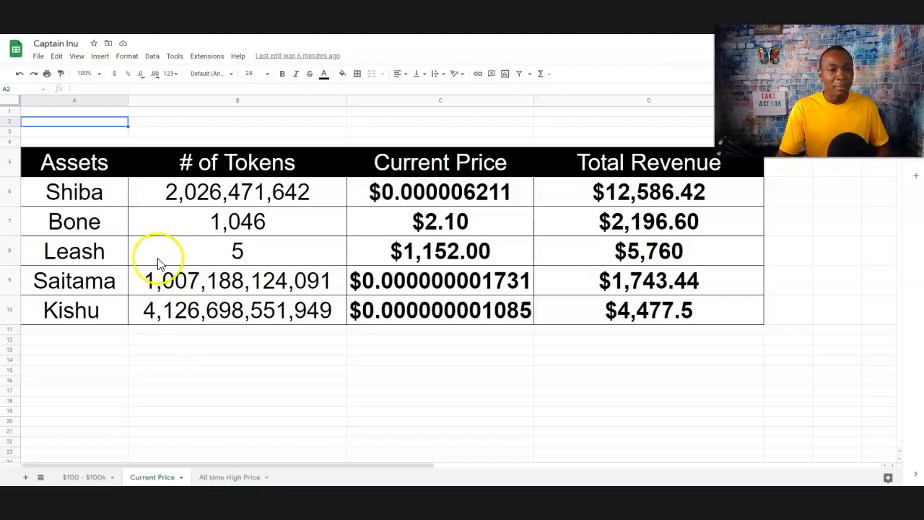
mouse_move(303, 292)
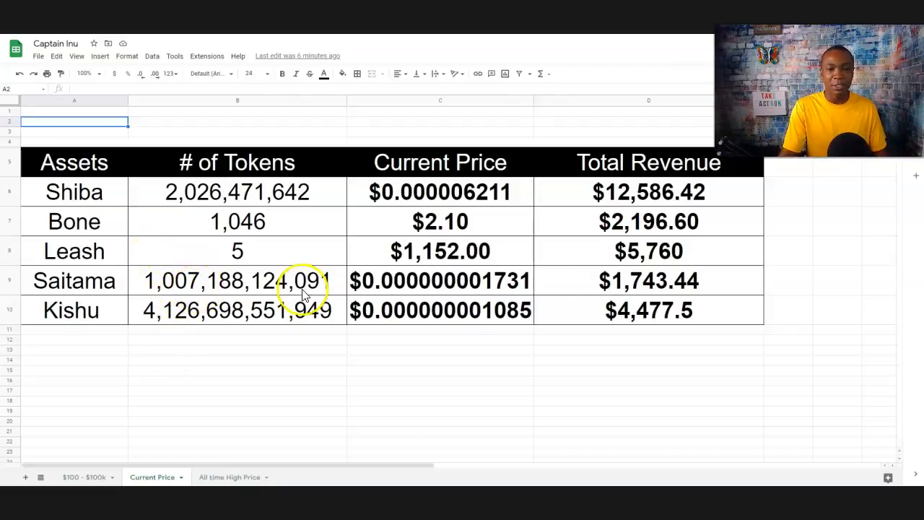
mouse_move(282, 361)
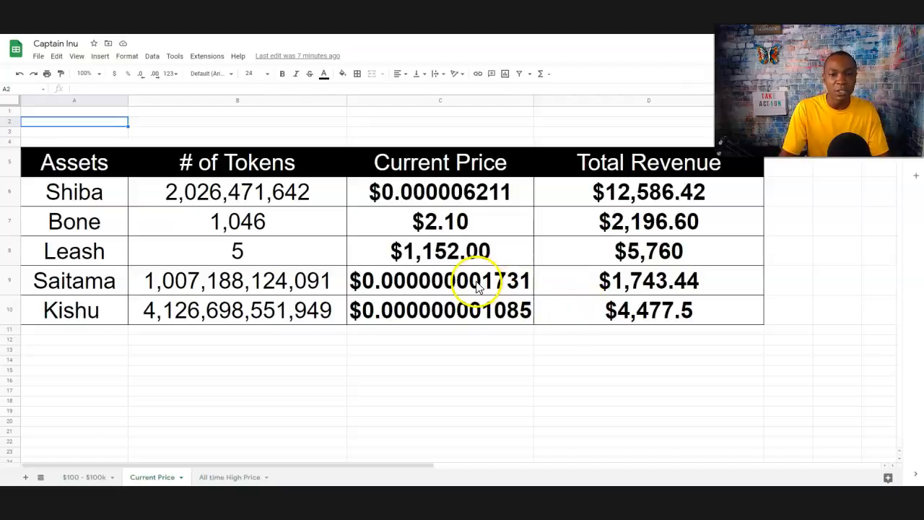
mouse_move(194, 292)
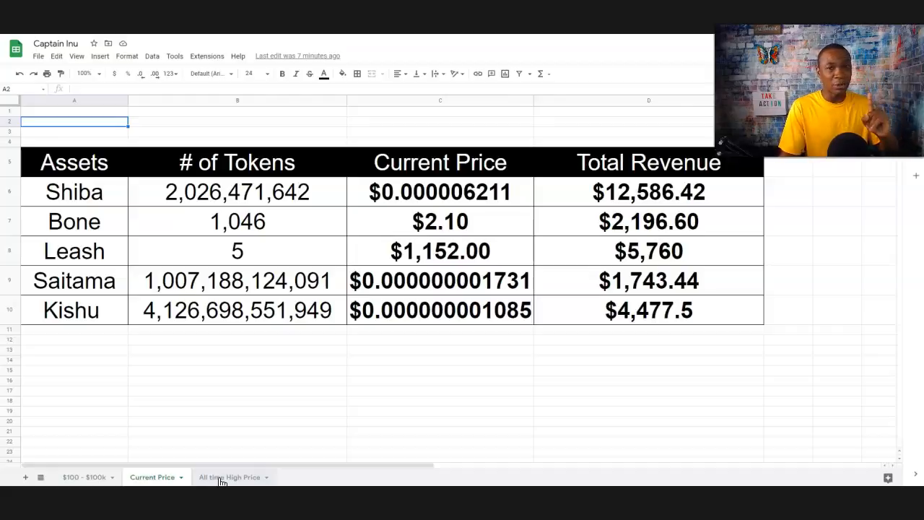
Step: Inspect Kishu's Total Revenue and # of Tokens on All time High Price, then return to Current Price
click(229, 477)
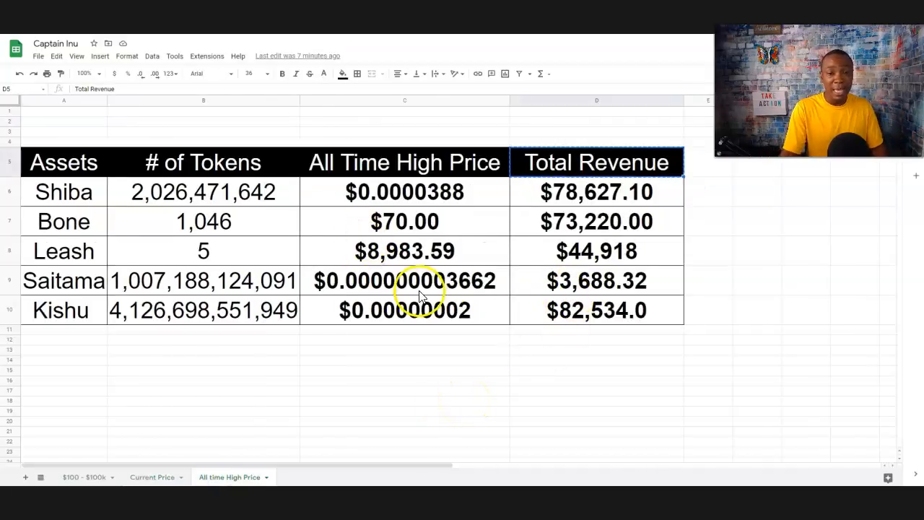
mouse_move(306, 378)
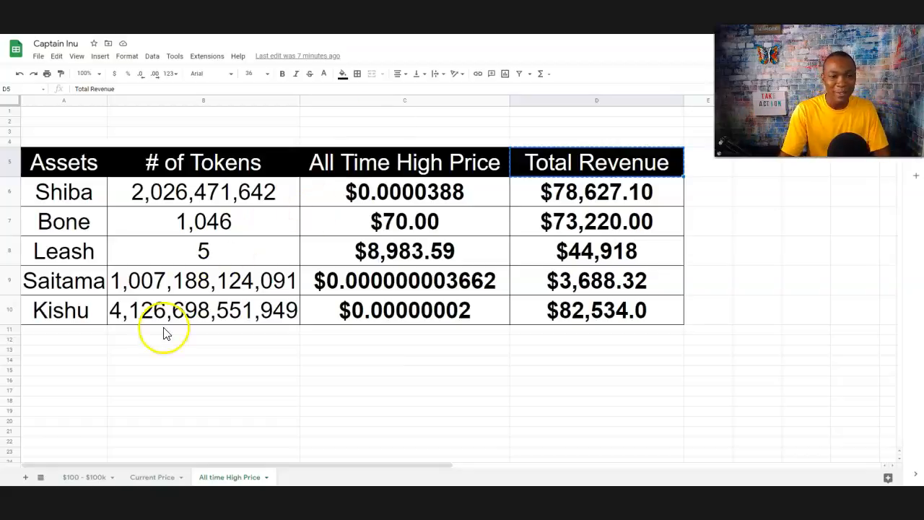
mouse_move(166, 433)
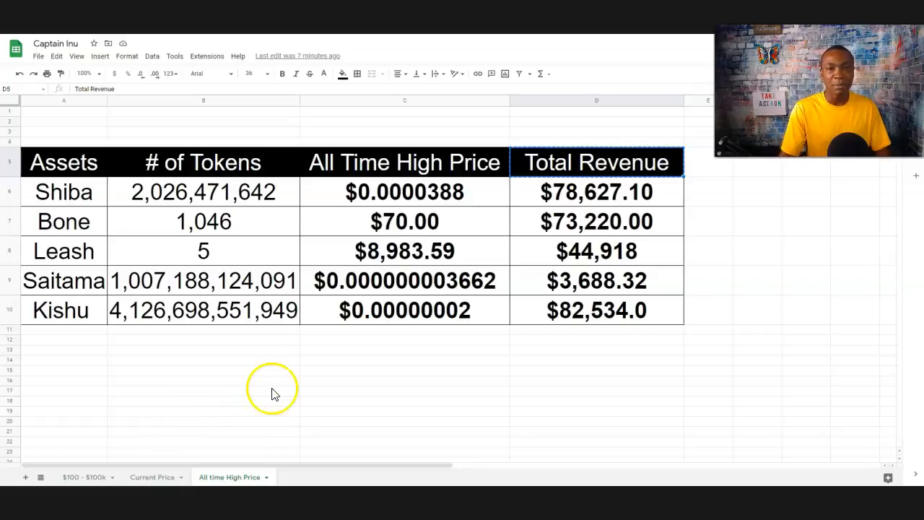
click(596, 309)
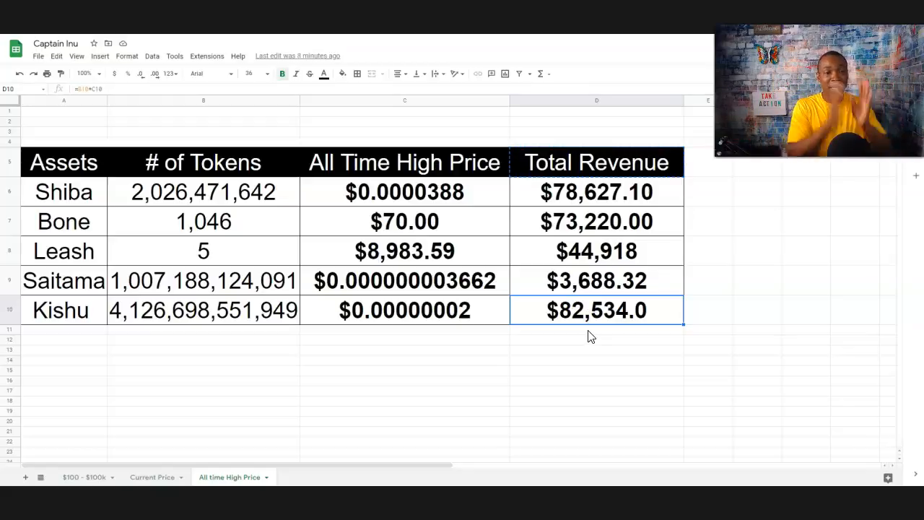
mouse_move(547, 294)
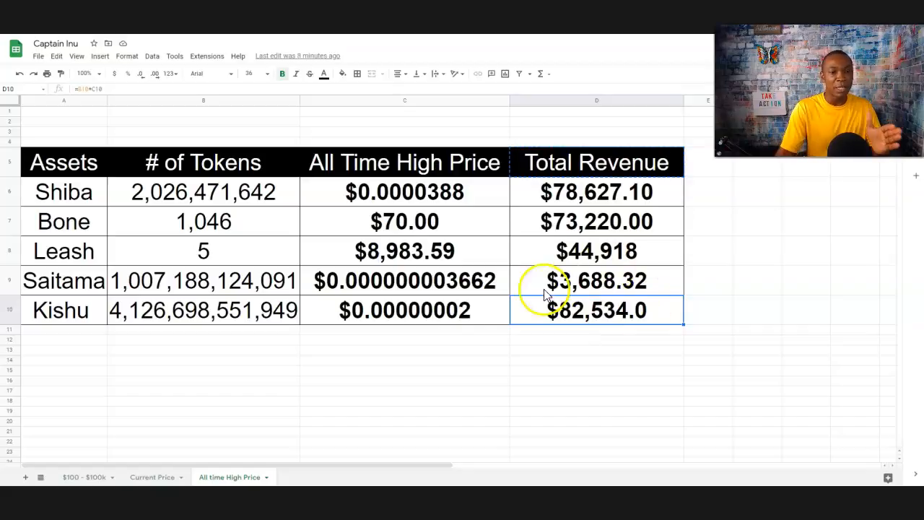
mouse_move(164, 311)
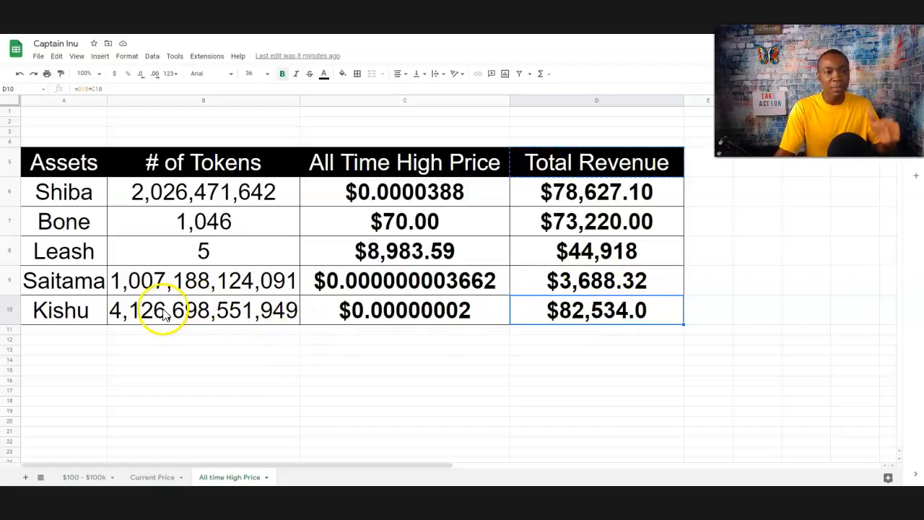
click(202, 309)
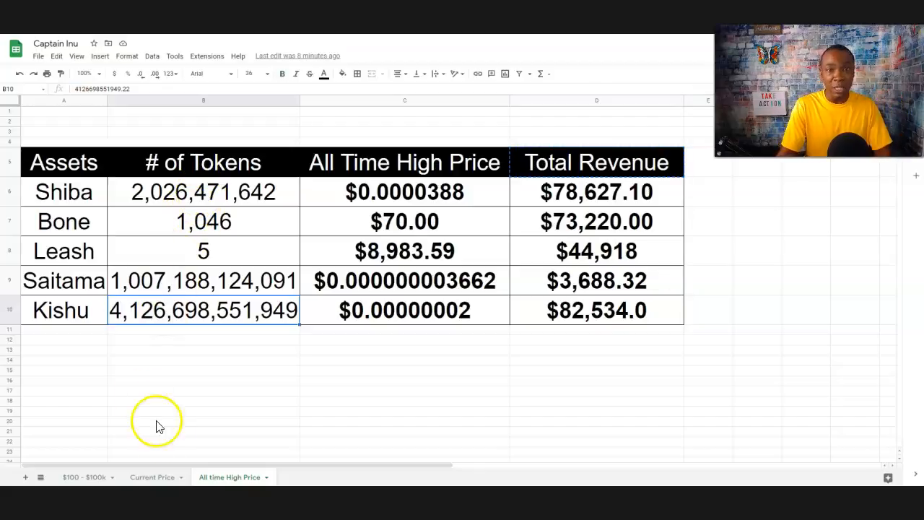
mouse_move(161, 439)
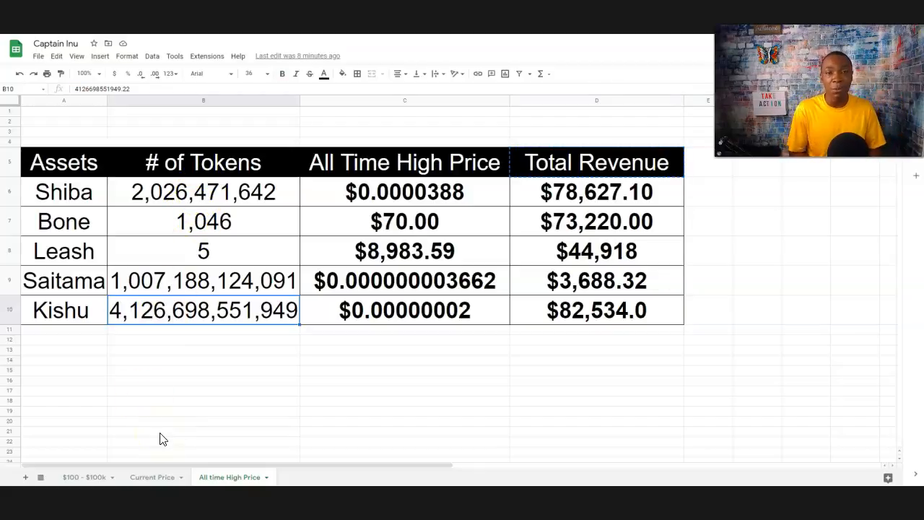
mouse_move(575, 324)
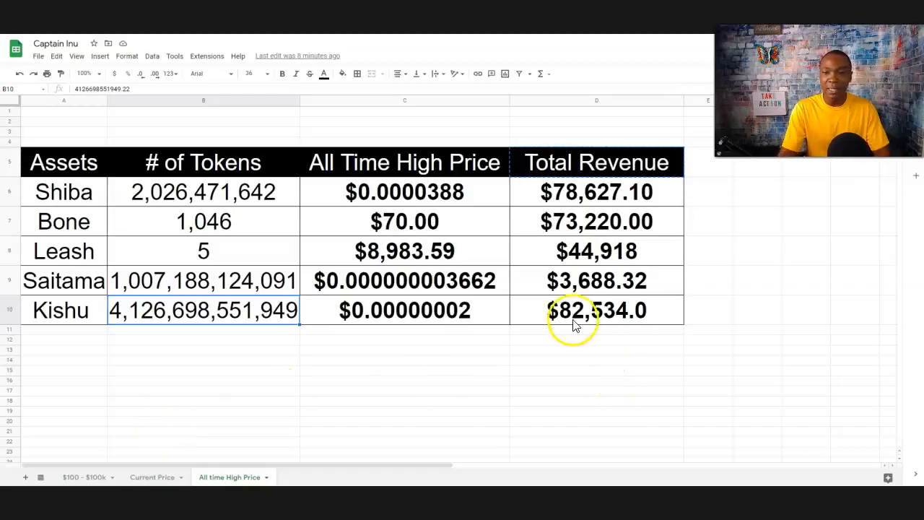
mouse_move(580, 289)
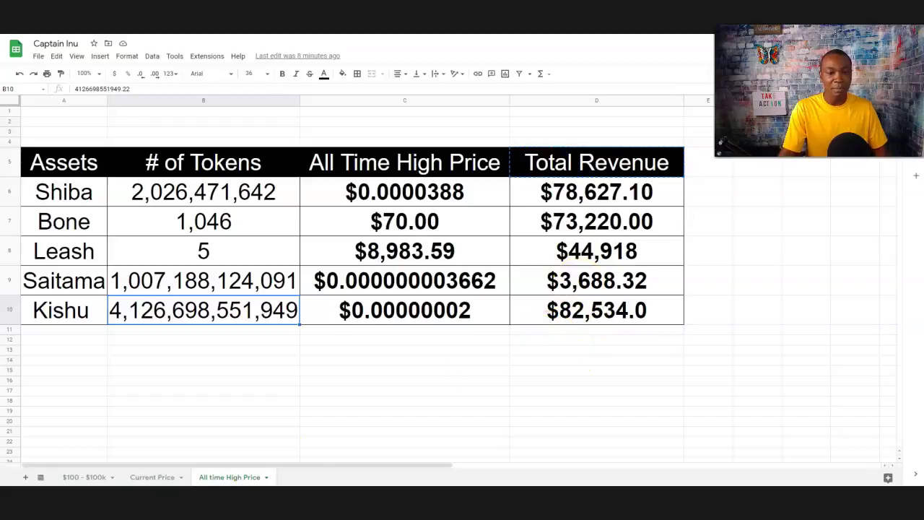
click(153, 476)
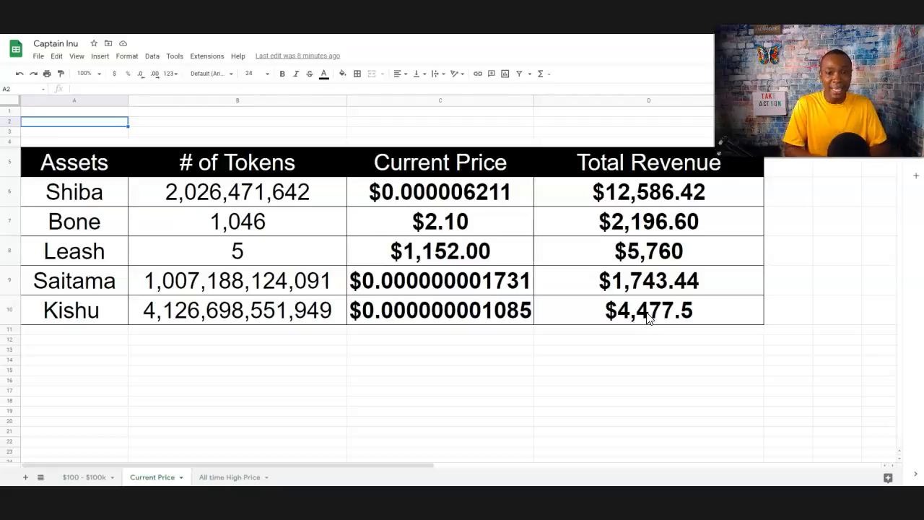
Step: Switch to the All time High Price sheet with its revenue table
click(229, 476)
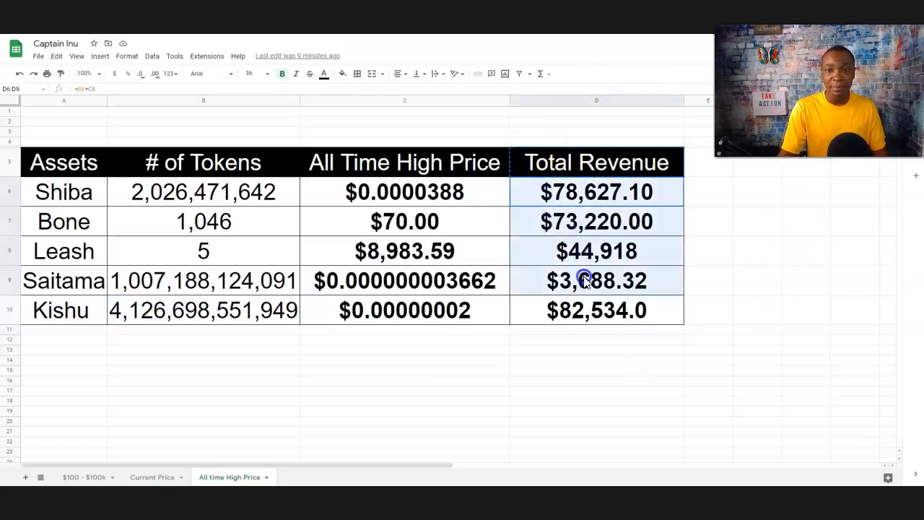
Step: Start a SUM of the all-time-high Total Revenue values D6:D10 below the table
click(539, 72)
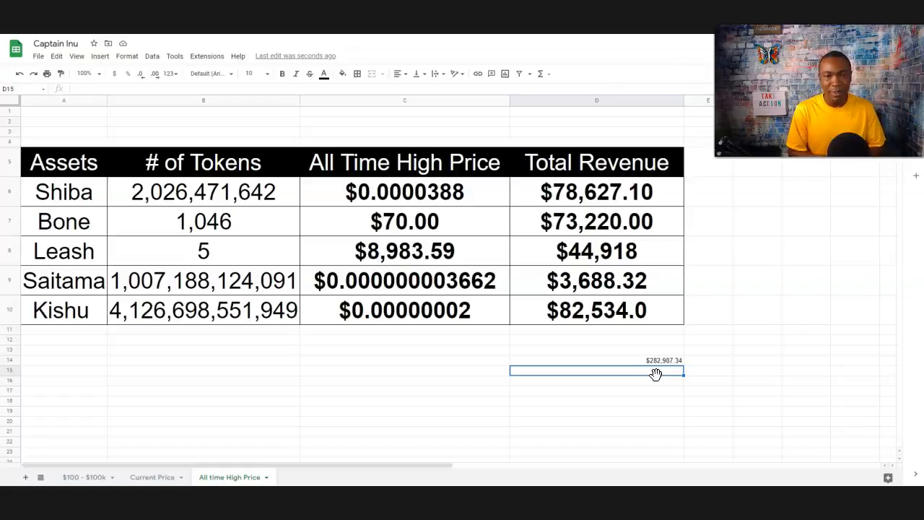
mouse_move(153, 476)
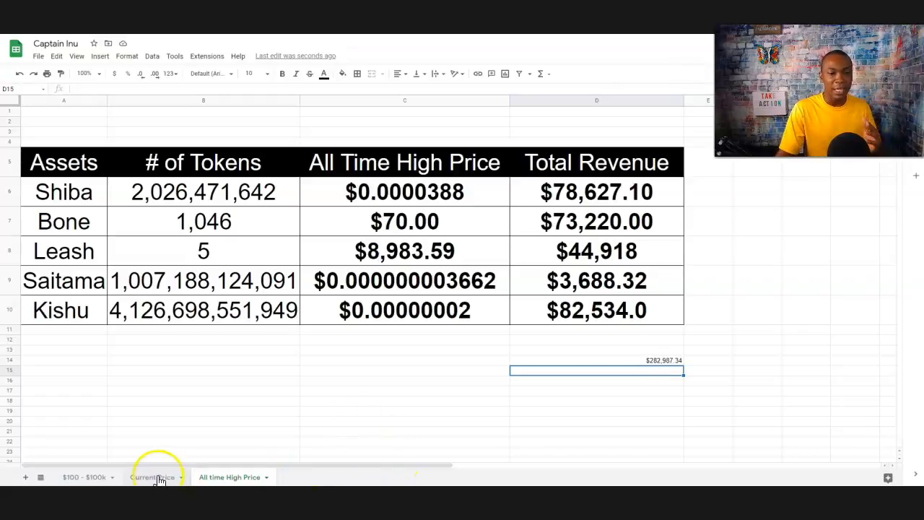
click(153, 476)
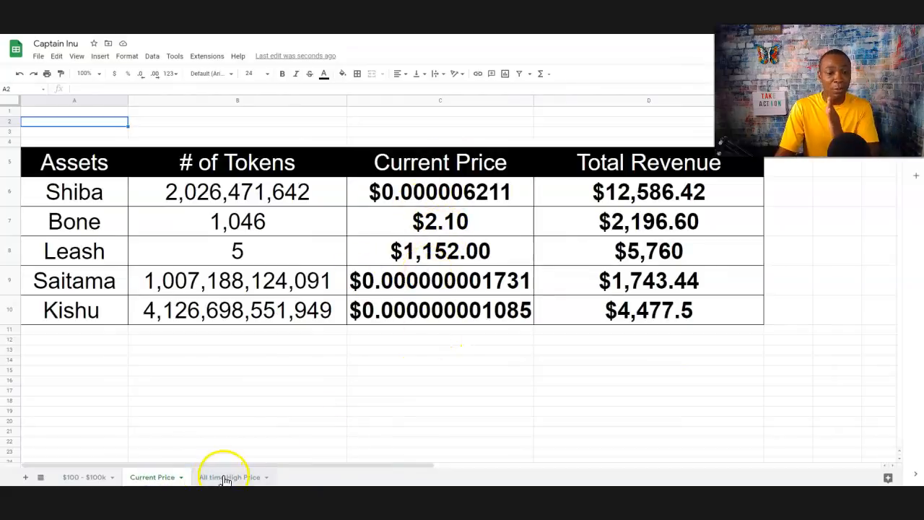
click(228, 476)
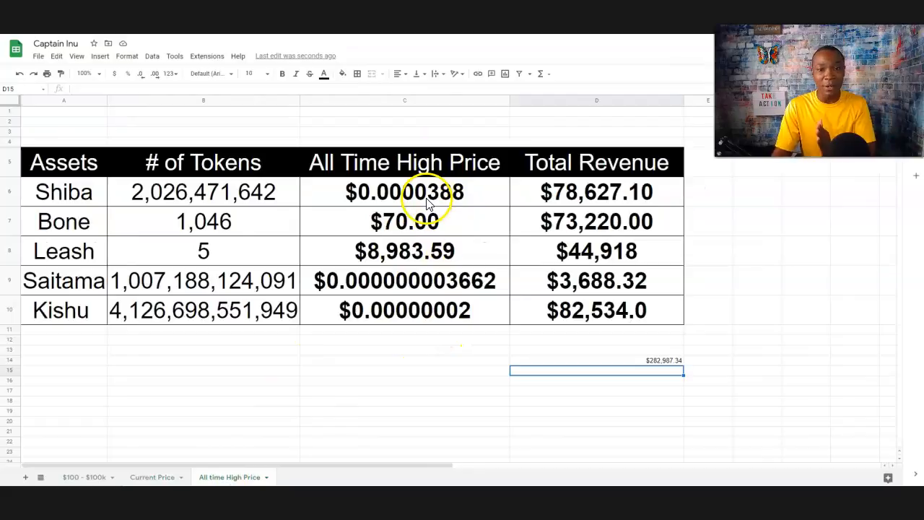
mouse_move(416, 354)
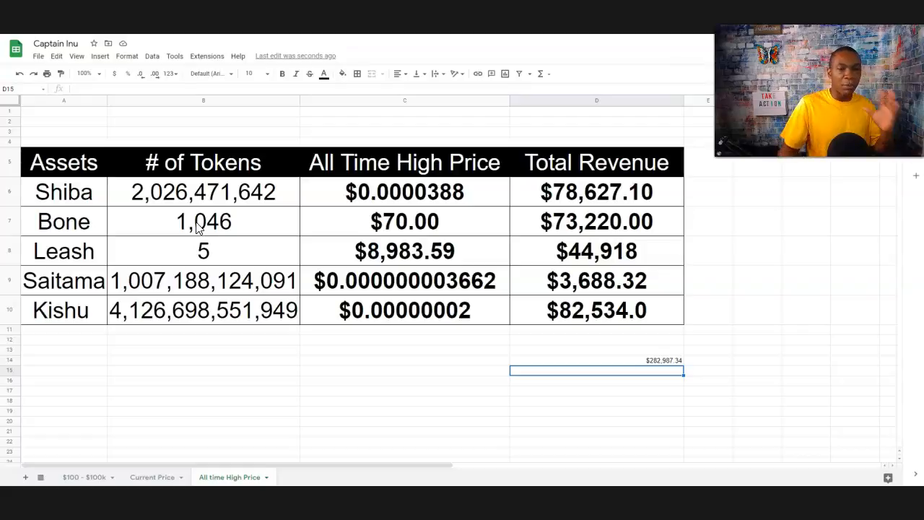
click(152, 476)
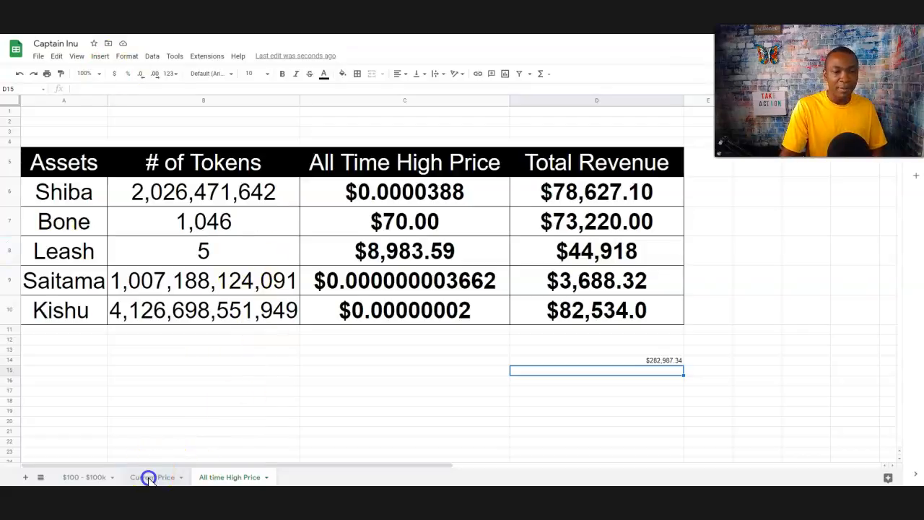
click(151, 476)
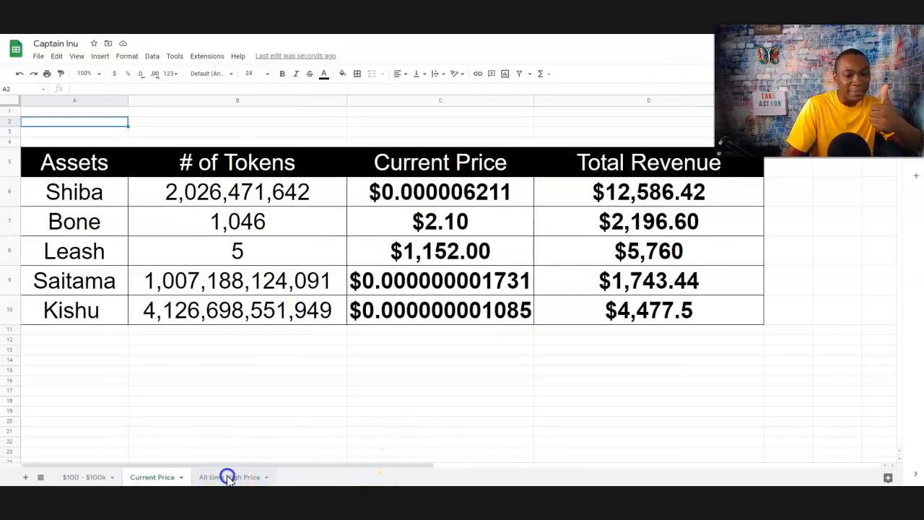
click(230, 476)
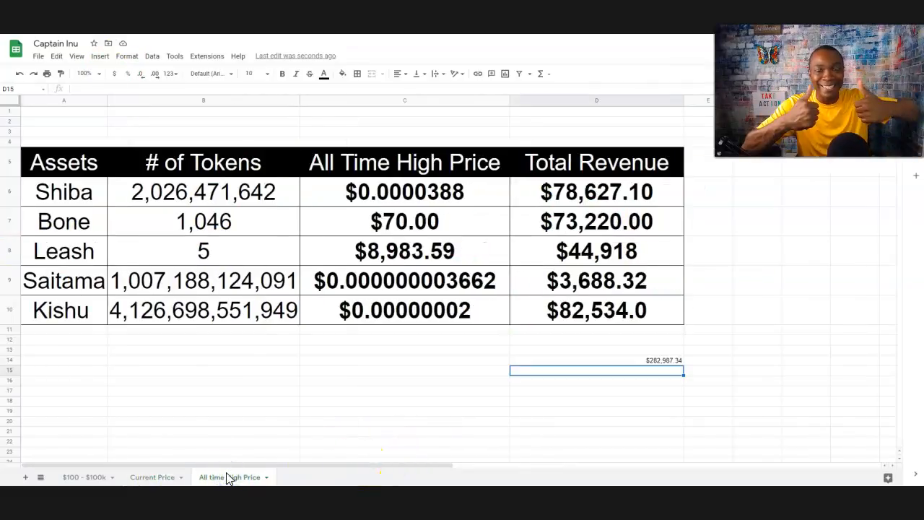